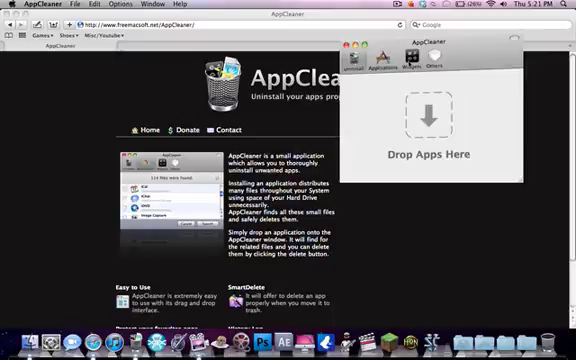
Step: Select Adobe After Effects CS5 from the Applications list to search for its files
{"action": "left_click", "coordinate": [401, 57]}
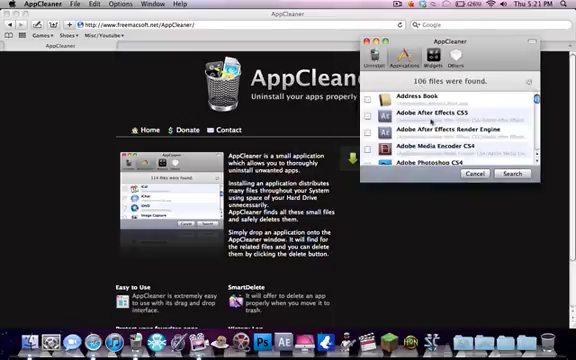
{"action": "left_click", "coordinate": [372, 113]}
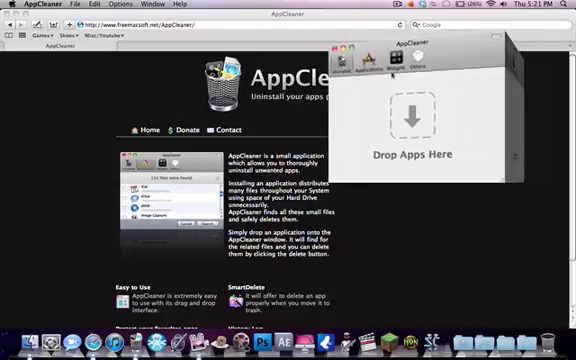
Step: Dismiss the three found After Effects CS5 files, returning to the empty drop area
{"action": "left_click", "coordinate": [399, 58]}
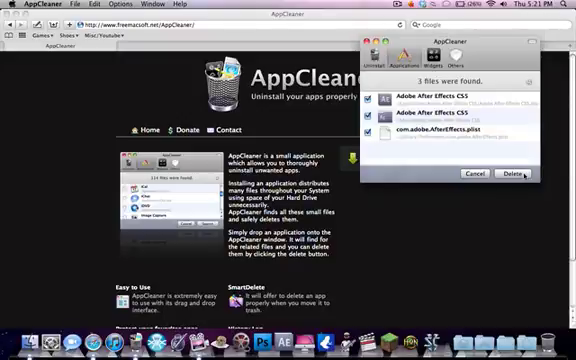
{"action": "left_click", "coordinate": [450, 132]}
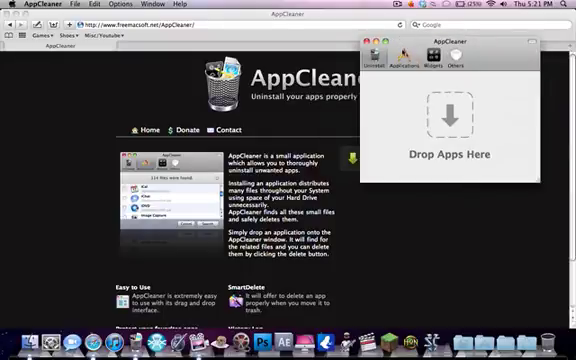
Step: Close the AppCleaner window and open the AppCleaner menu to quit the app
{"action": "left_click", "coordinate": [399, 59]}
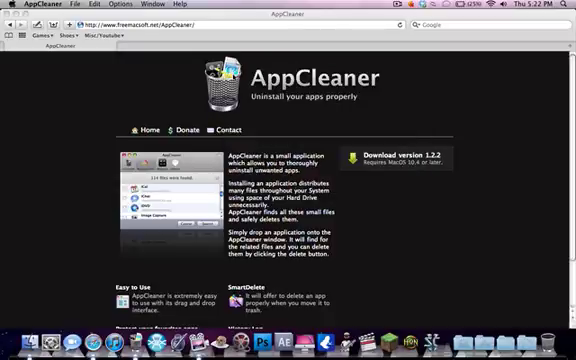
{"action": "left_click", "coordinate": [35, 5]}
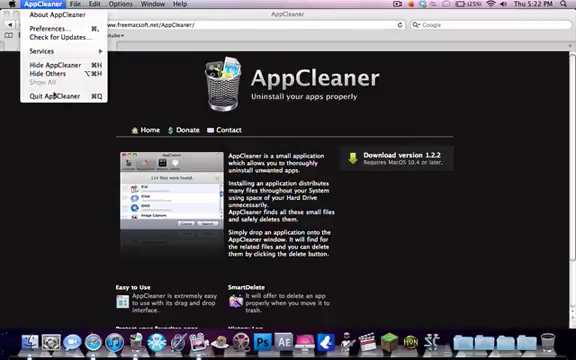